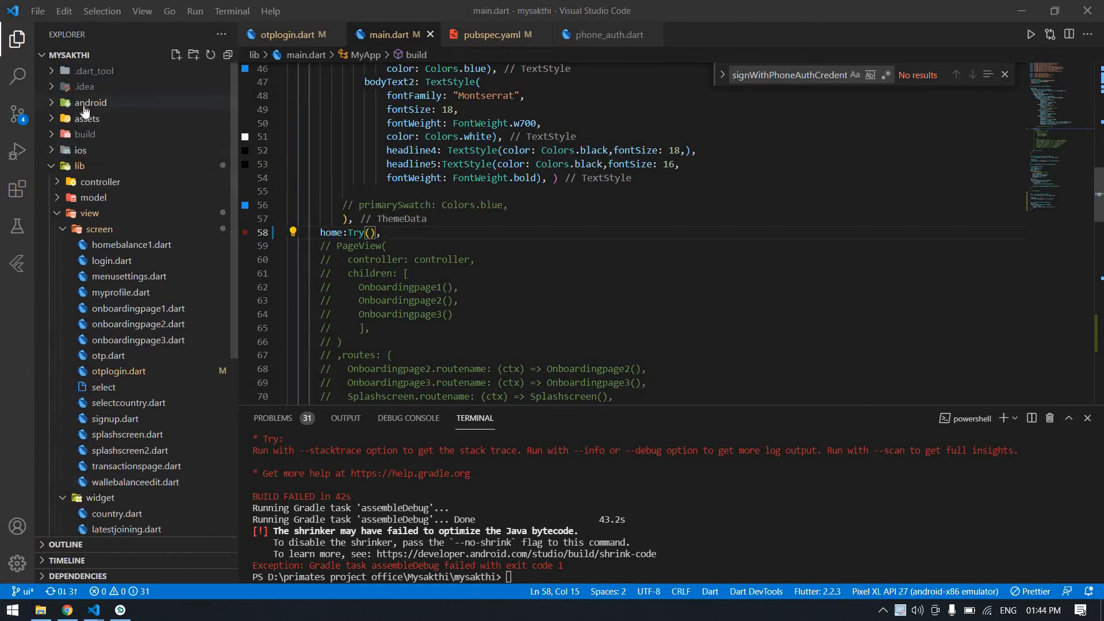
- Change minSdkVersion from 16 to 21 in android/app/build.gradle and enter 'flutter run --no-sound-null-safety' in the terminal
click(90, 103)
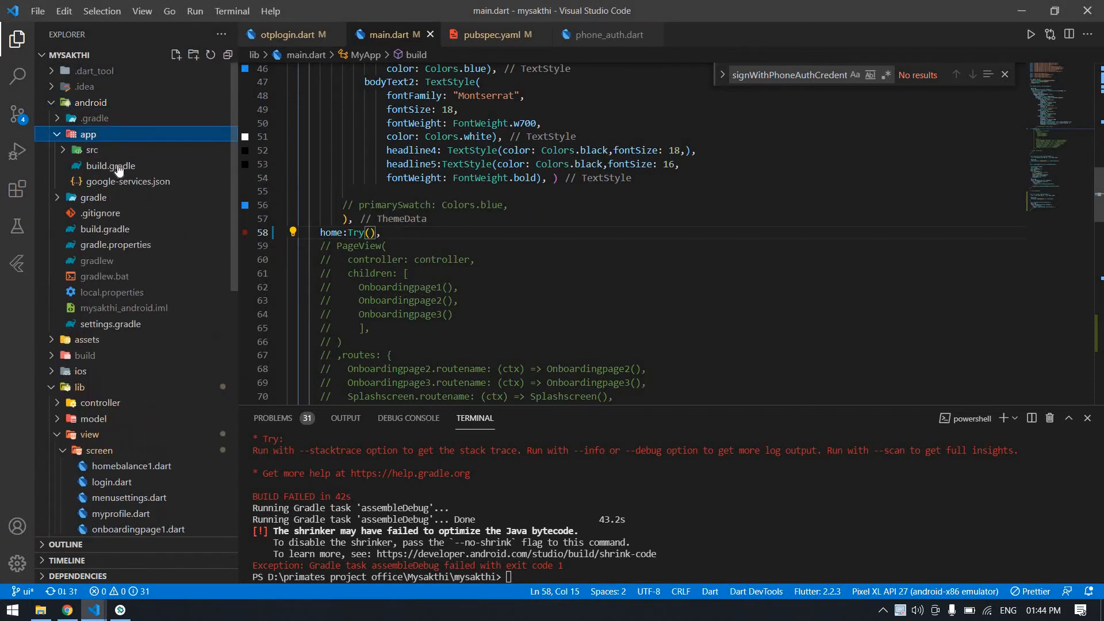
click(110, 165)
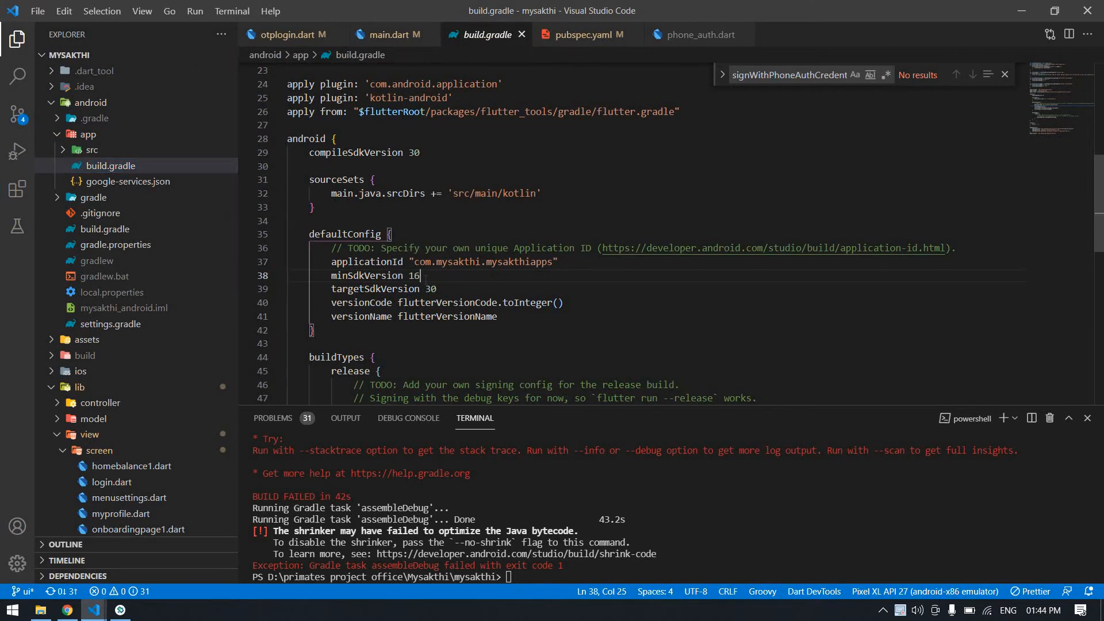
text(21)
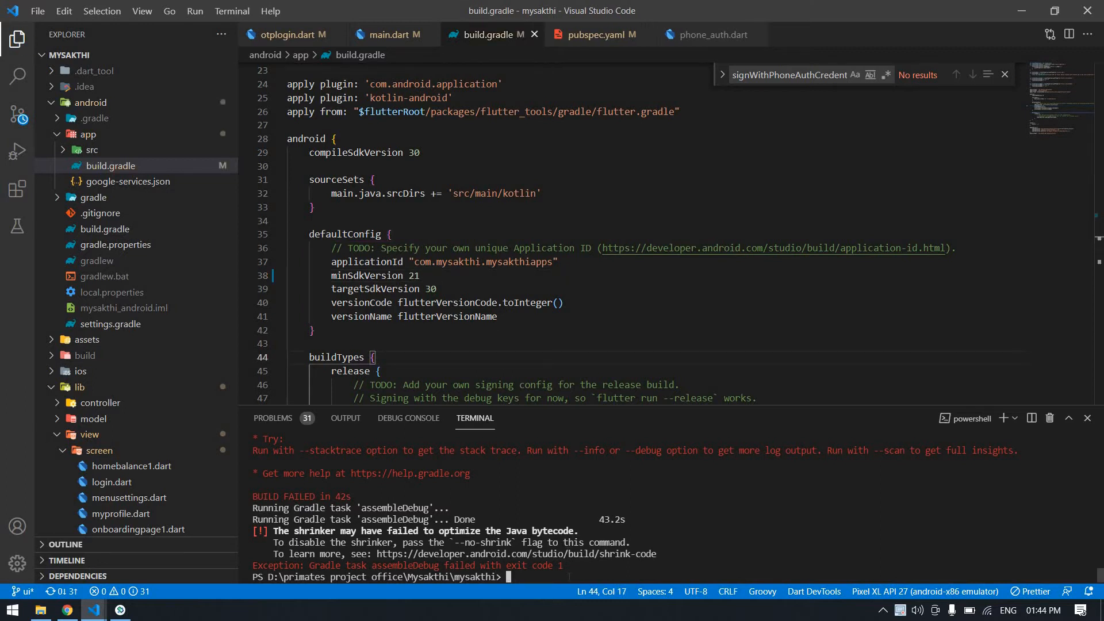
text(flutter run --no-sound-null-safety)
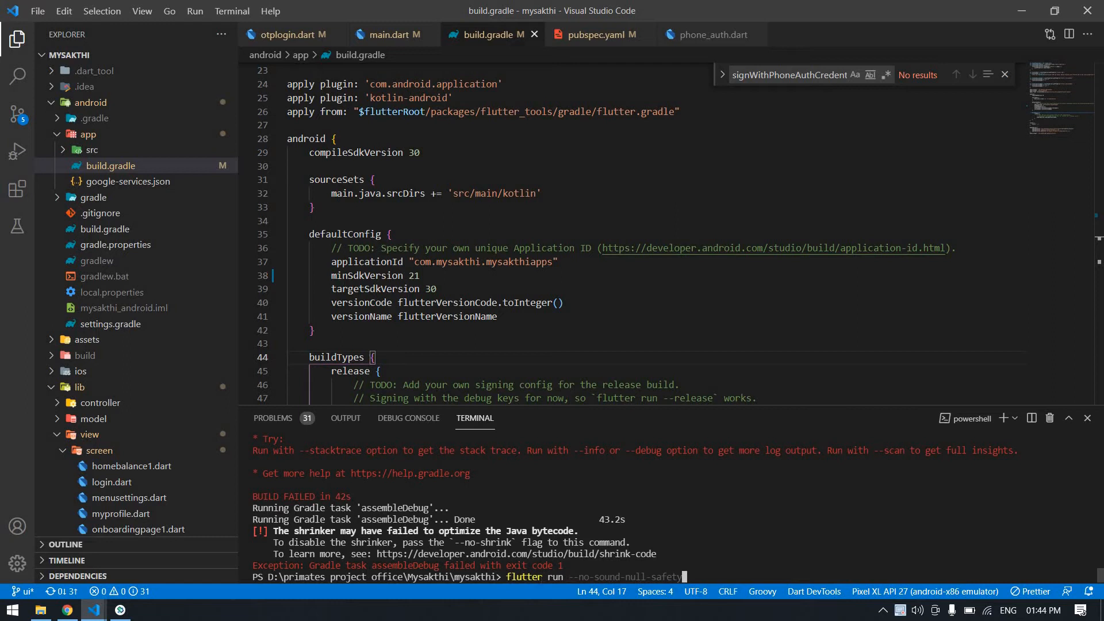